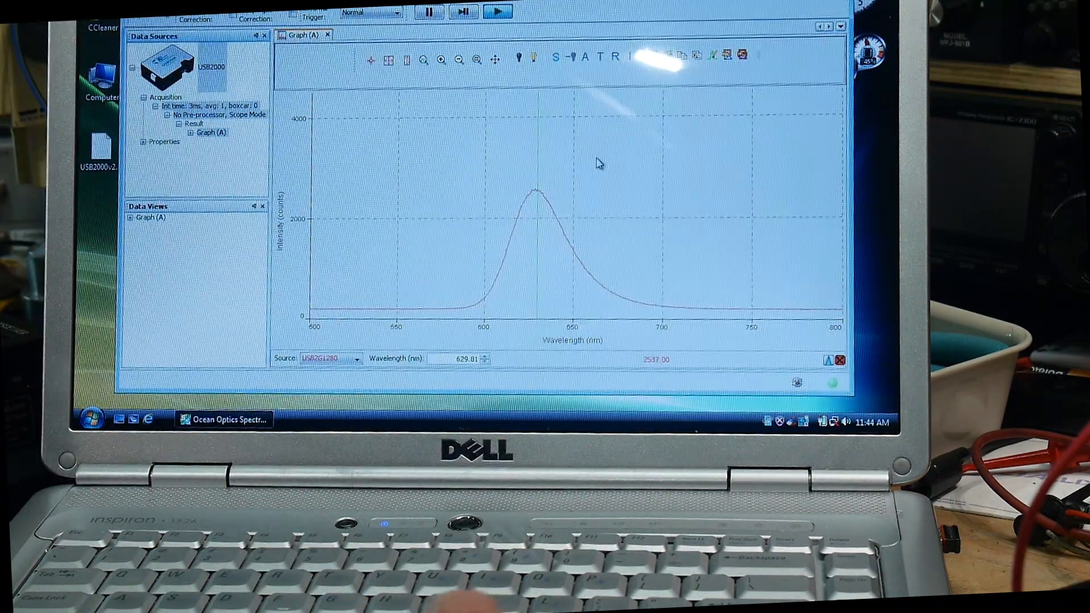
mouse_move(538, 193)
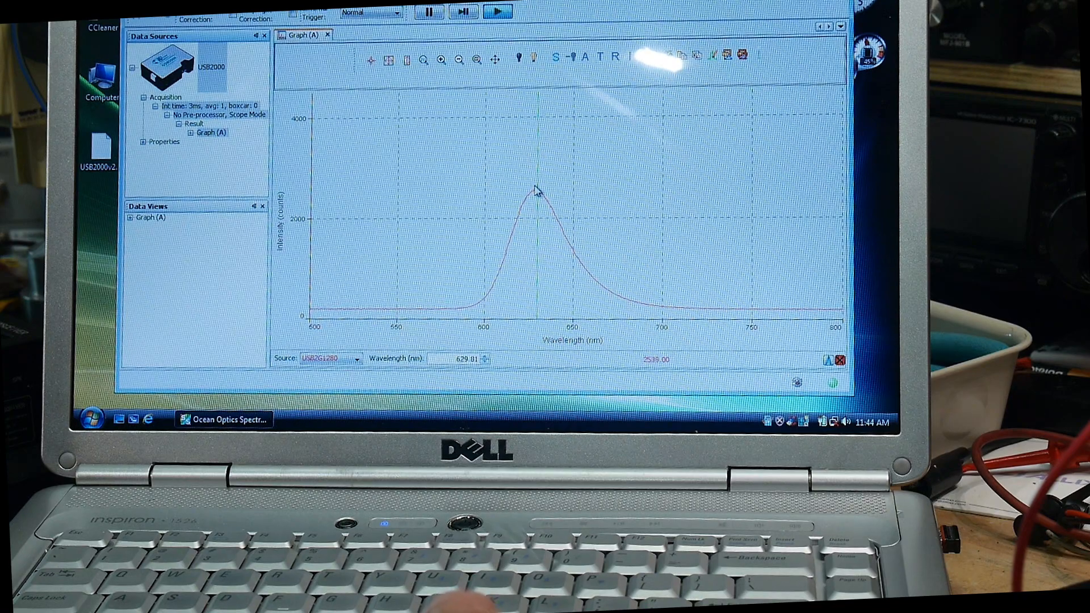